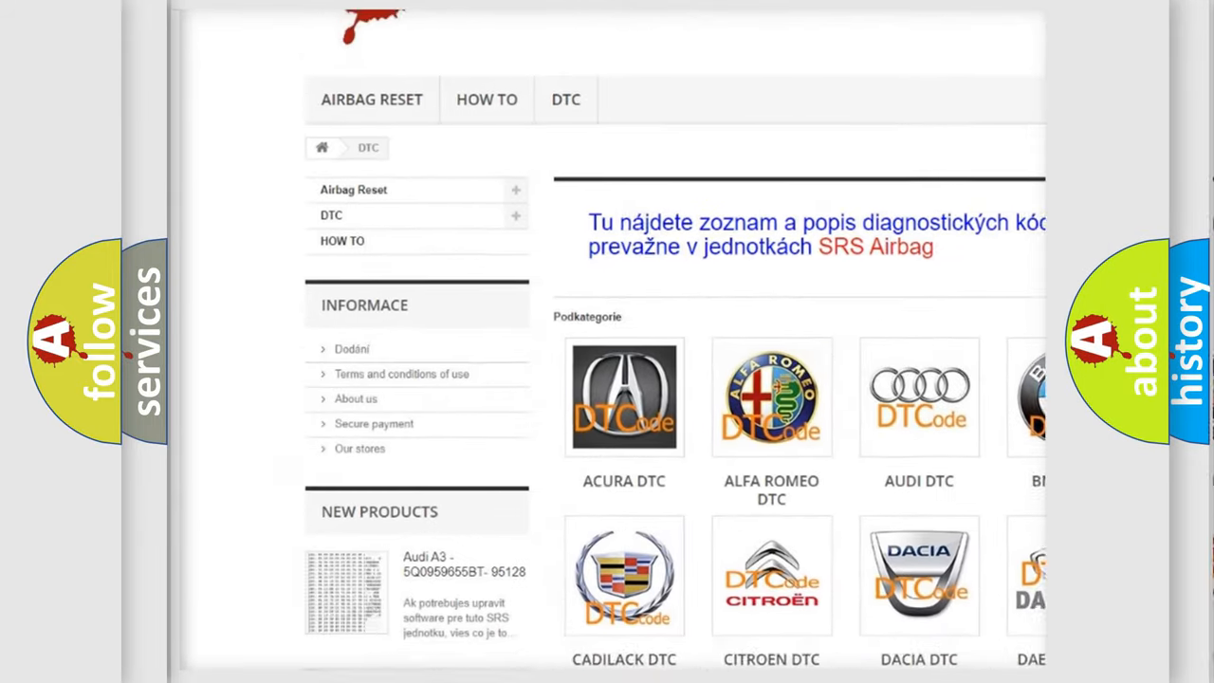
scroll("down", 3)
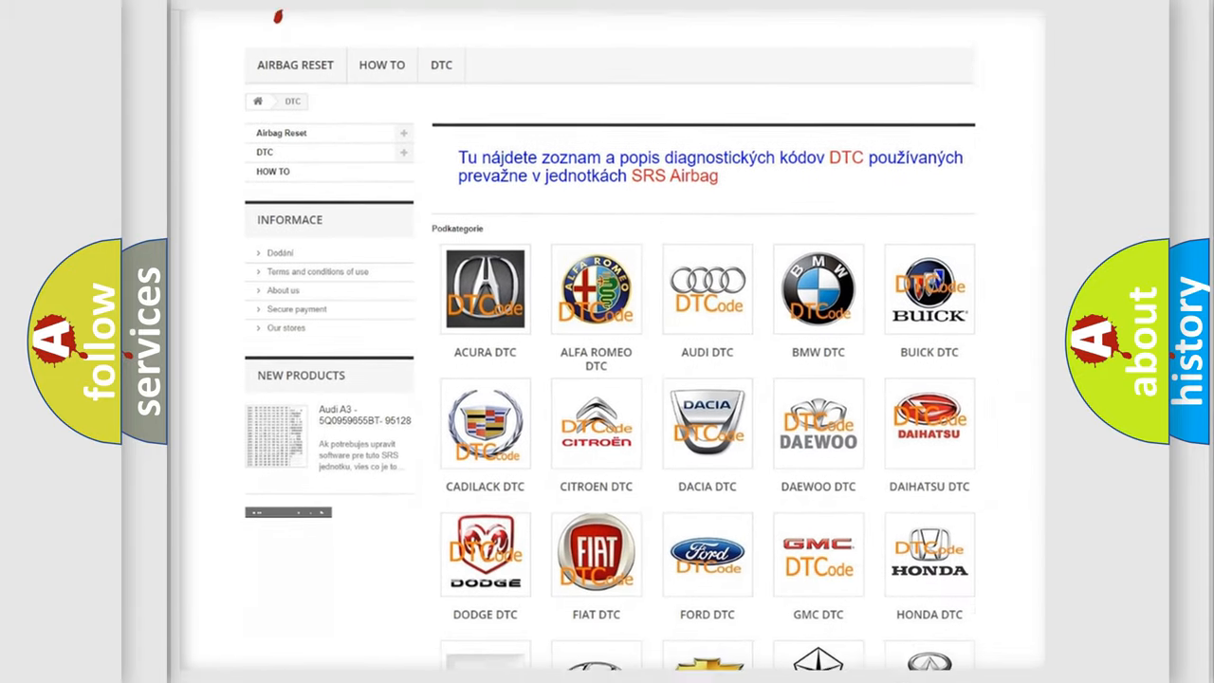
scroll("down", 3)
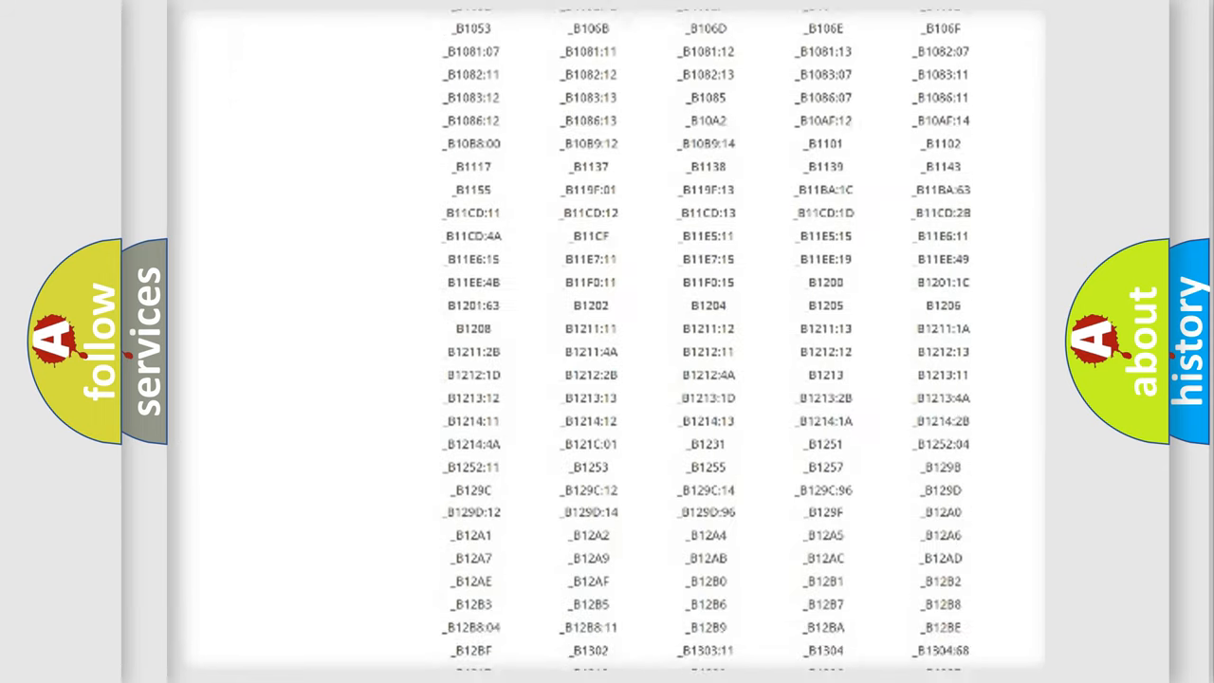
scroll("down", 3)
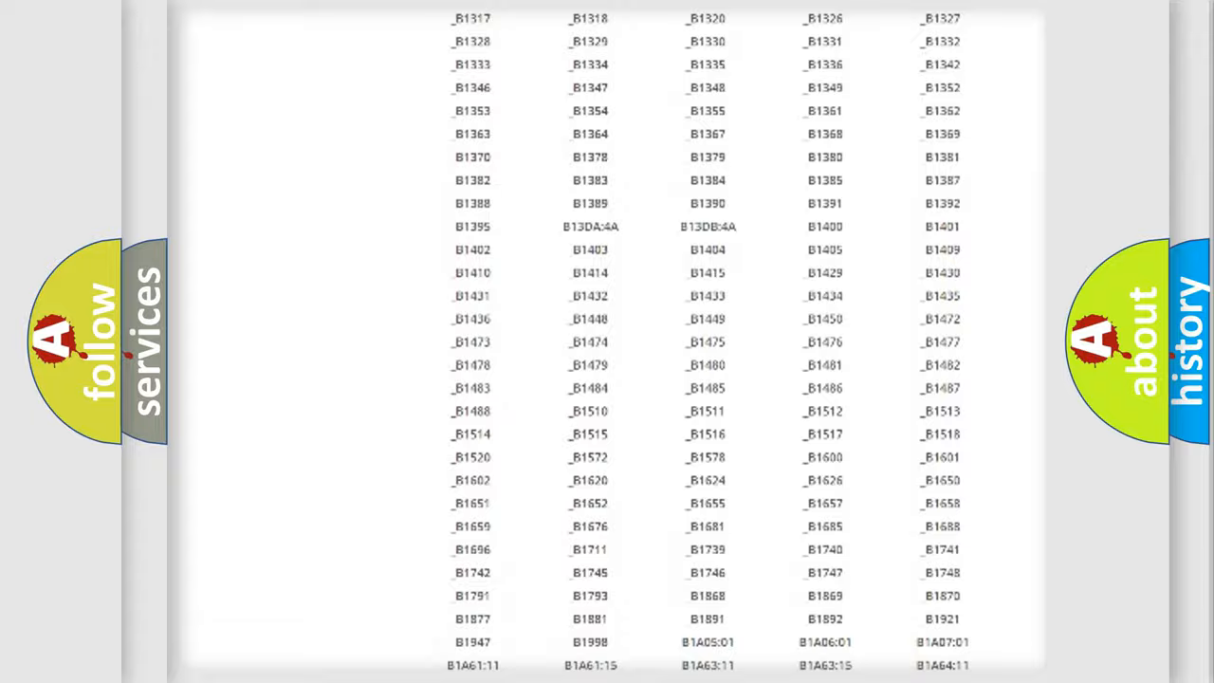
scroll("up", 3)
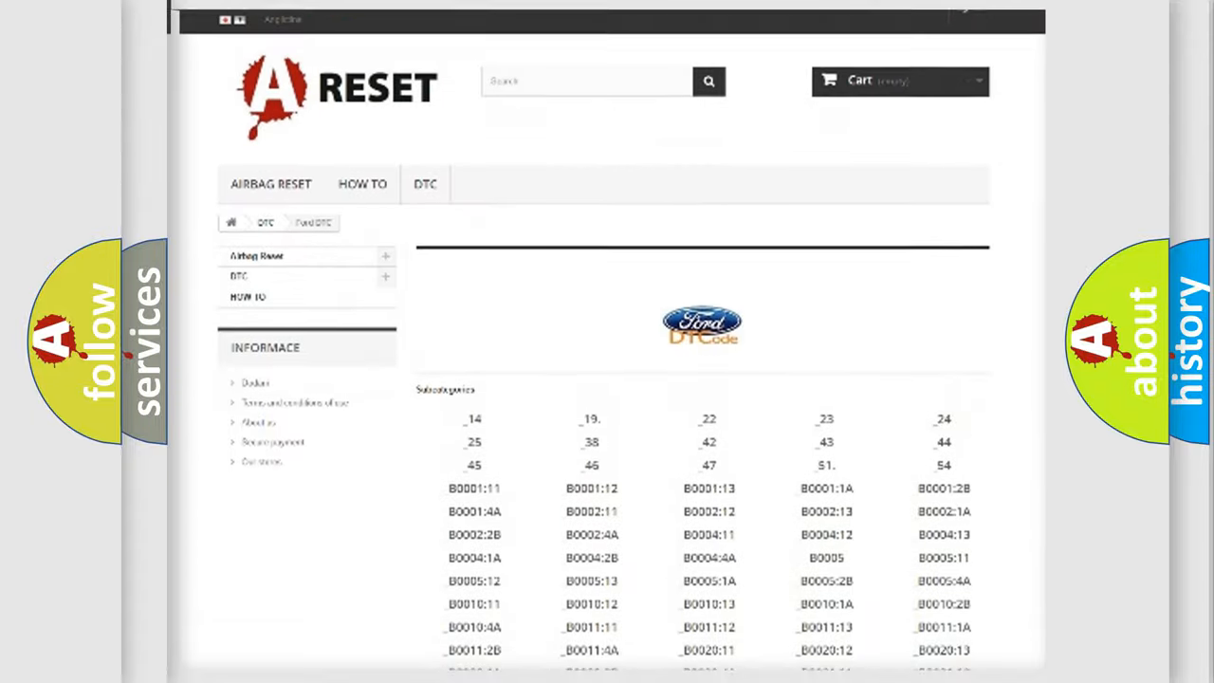